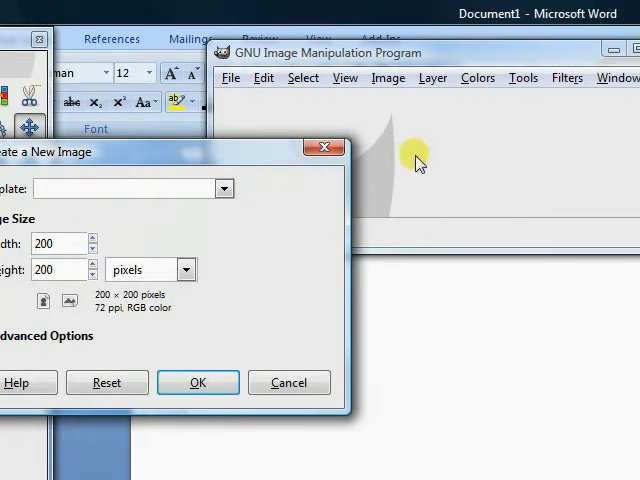
{"action": "mouse_move", "coordinate": [428, 155]}
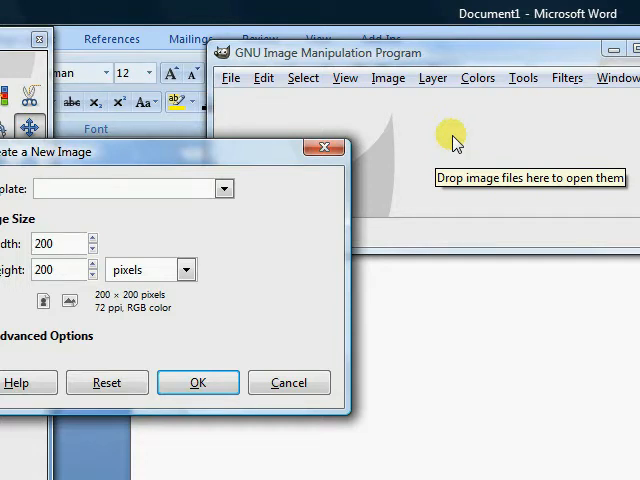
{"action": "mouse_move", "coordinate": [225, 224]}
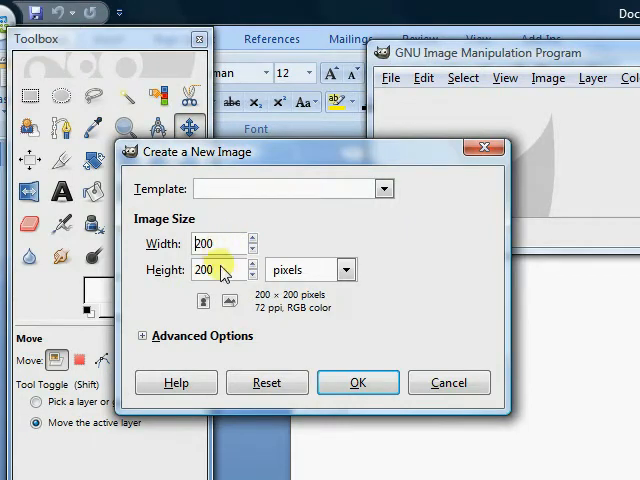
Step: Confirm the 200 × 200 pixel size to create the blank RGB image
{"action": "left_click", "coordinate": [357, 382]}
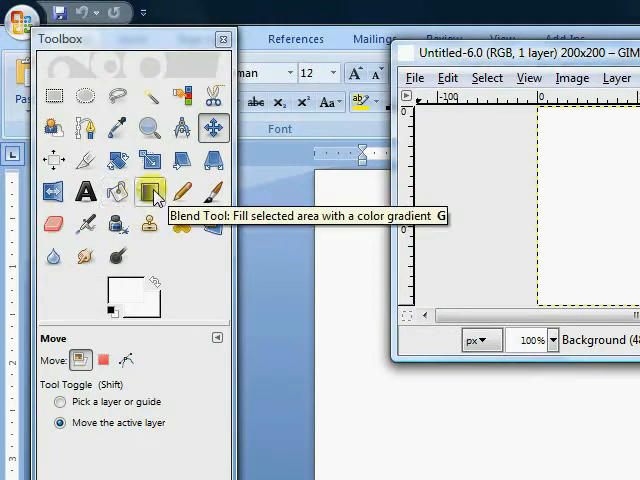
Step: Select the Blend tool and choose the Brushed Aluminium gradient
{"action": "left_click", "coordinate": [150, 192]}
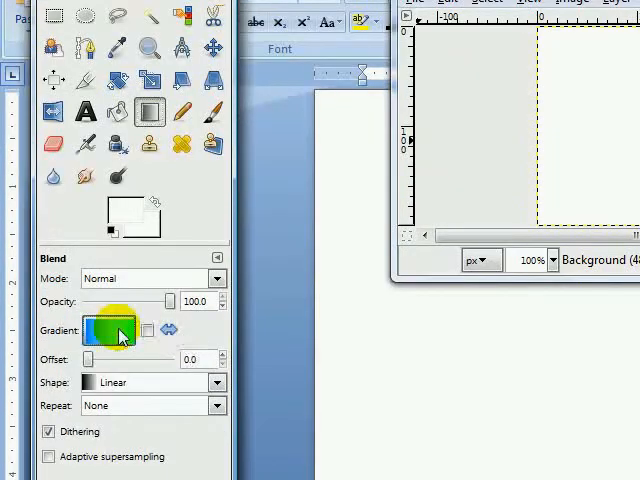
{"action": "left_click", "coordinate": [110, 330]}
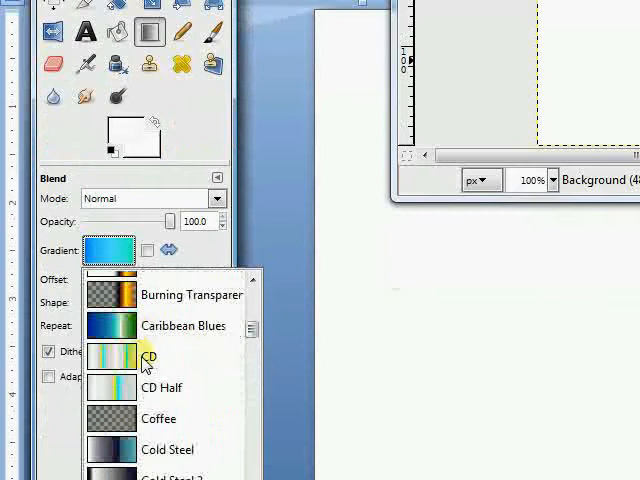
{"action": "scroll", "scroll_direction": "down", "scroll_amount": 3}
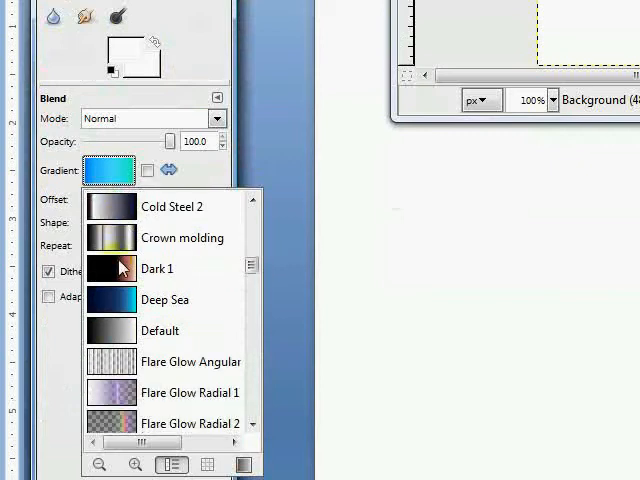
{"action": "scroll", "scroll_direction": "down", "scroll_amount": 3}
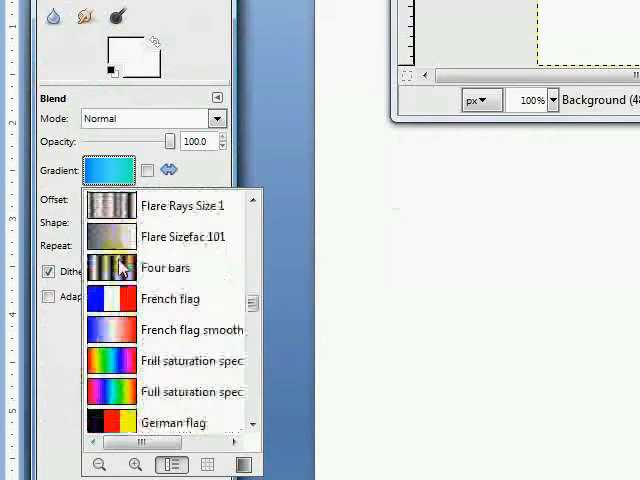
{"action": "scroll", "scroll_direction": "down", "scroll_amount": 3}
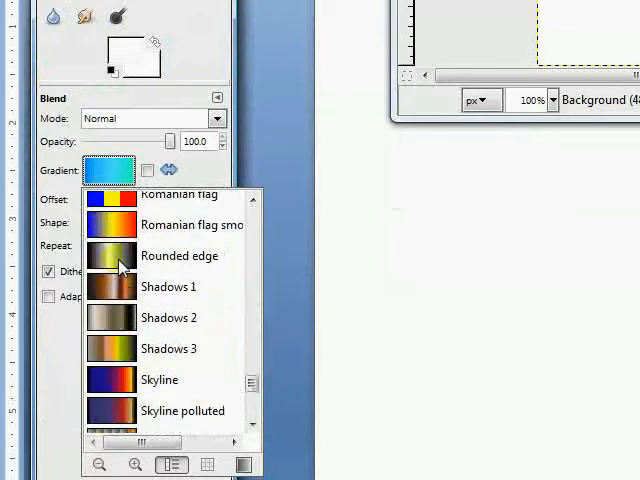
{"action": "scroll", "scroll_direction": "down", "scroll_amount": 3}
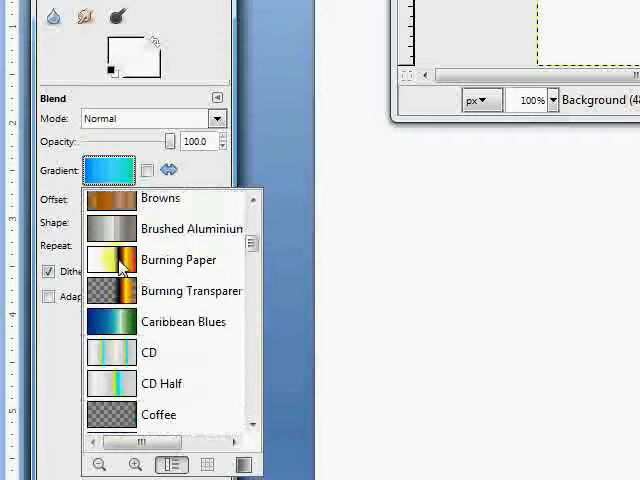
{"action": "mouse_move", "coordinate": [176, 235]}
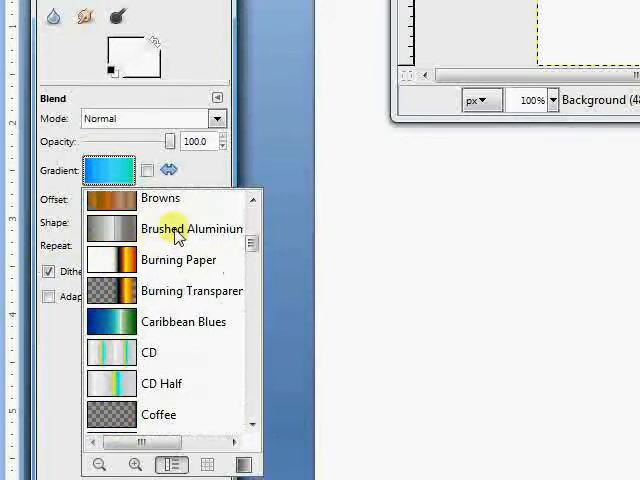
{"action": "left_click", "coordinate": [192, 228]}
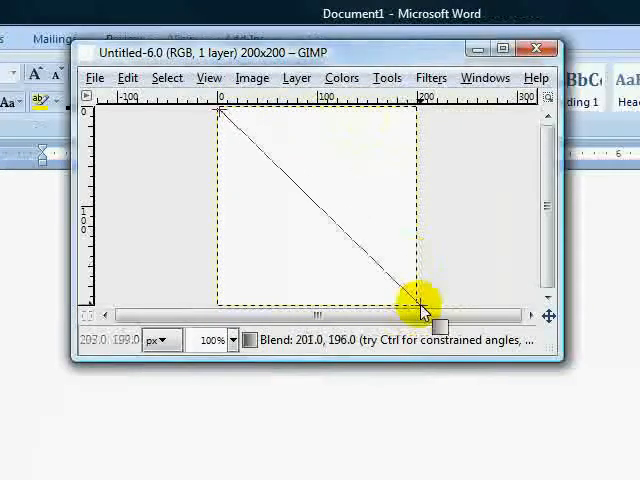
Step: Drag the Brushed Aluminium gradient vertically from top to bottom of the canvas
{"action": "left_click_drag", "start_coordinate": [219, 110], "coordinate": [420, 305]}
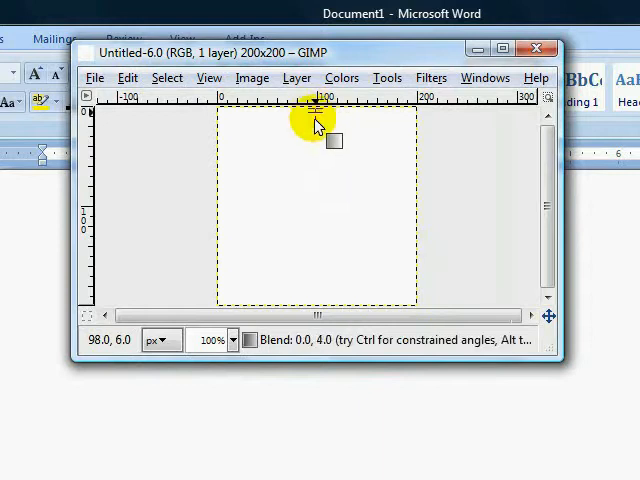
{"action": "left_click_drag", "start_coordinate": [318, 118], "coordinate": [318, 320]}
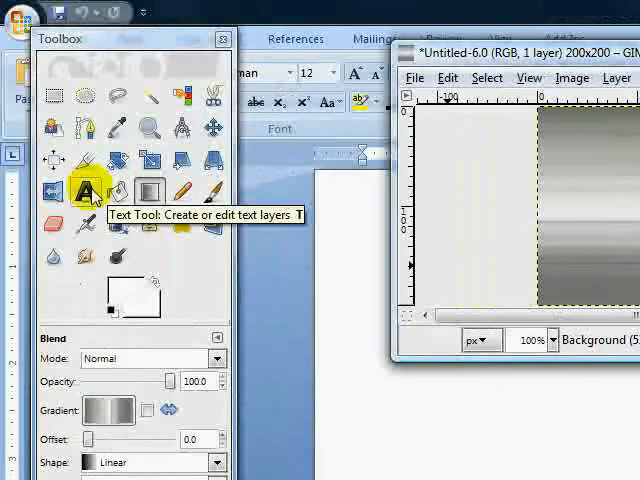
Step: Select the Text tool with the Seabird Heavy SF Bold font
{"action": "left_click", "coordinate": [83, 189]}
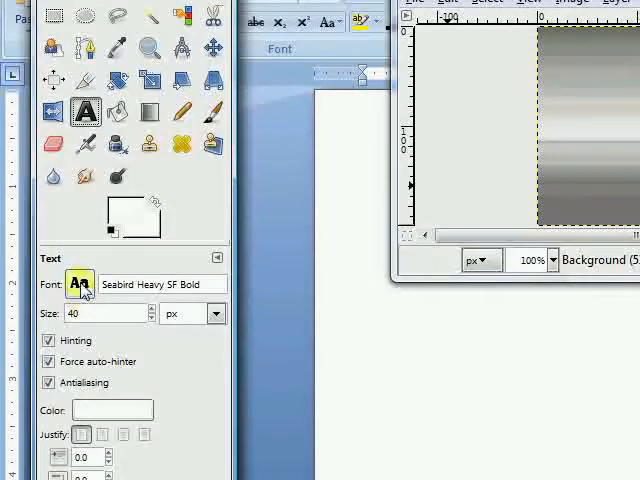
{"action": "left_click", "coordinate": [80, 283]}
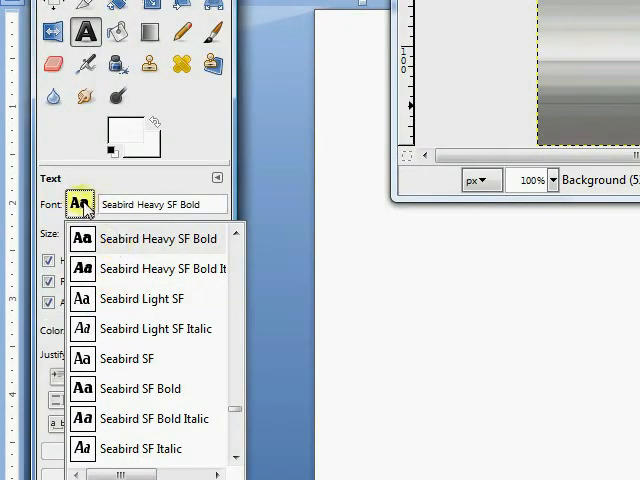
{"action": "left_click", "coordinate": [79, 204]}
{"action": "type", "text": "Graf Pa"}
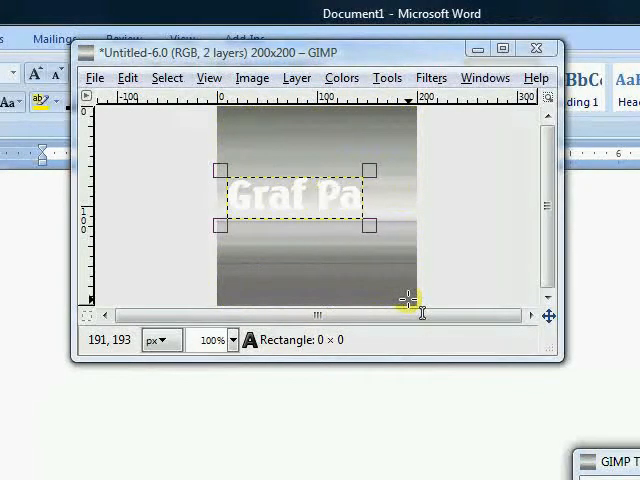
Step: Type 'Graf Pak' and 'Collection' on two lines in the Text Editor, then close it
{"action": "type", "text": "k"}
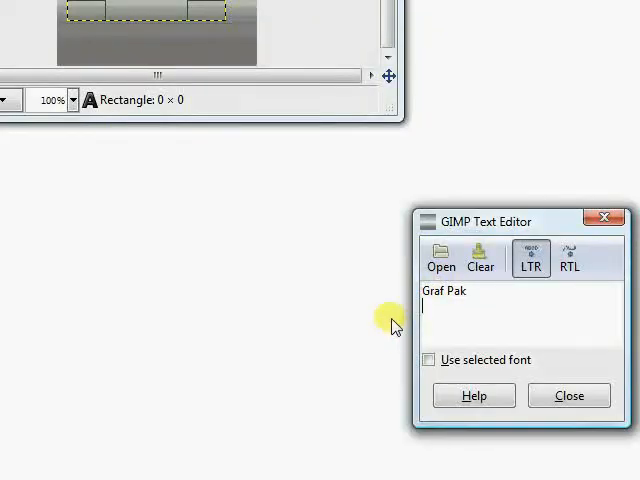
{"action": "type", "text": "Co"}
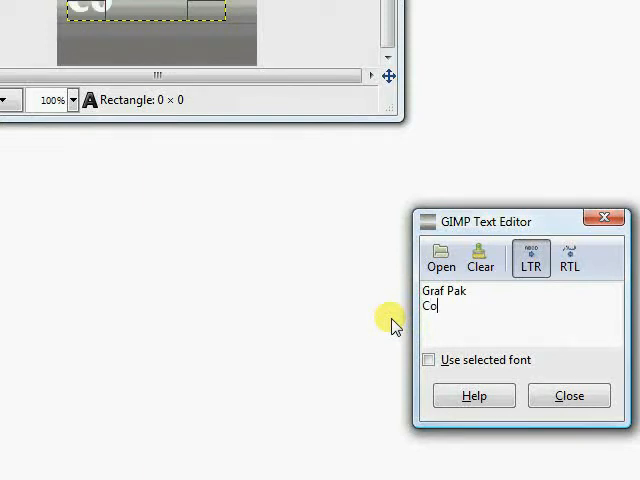
{"action": "type", "text": "llection"}
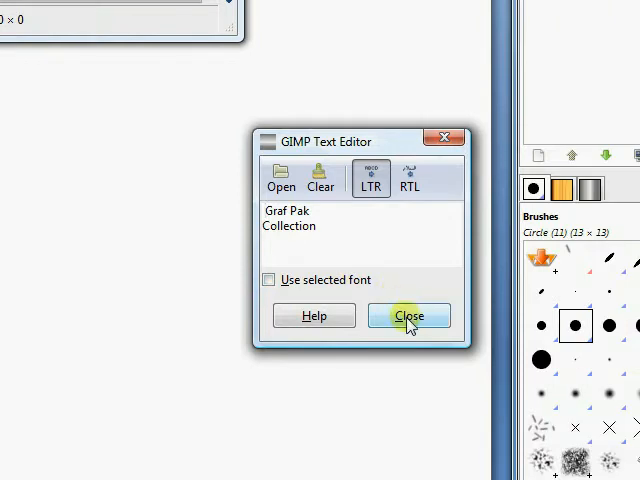
{"action": "left_click", "coordinate": [408, 315]}
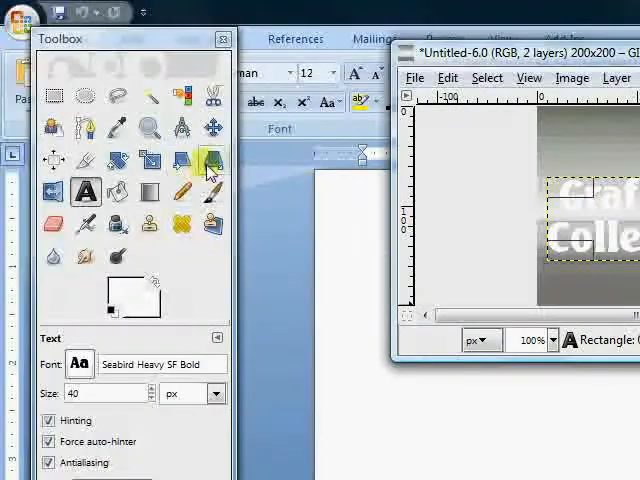
Step: Set the Move tool to the active layer and drag the title to the image centre
{"action": "left_click", "coordinate": [213, 48]}
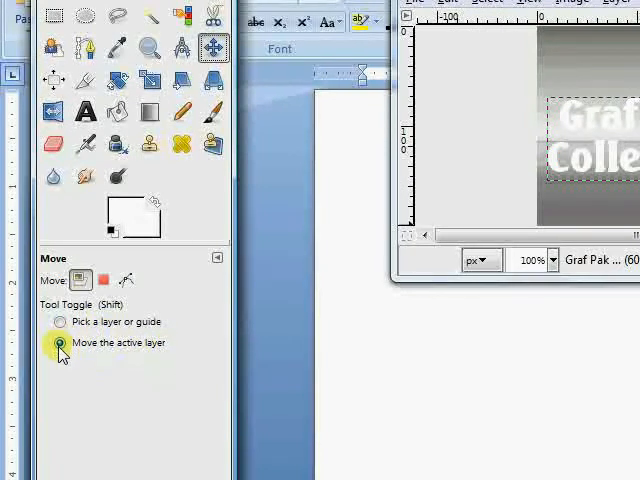
{"action": "left_click", "coordinate": [60, 321]}
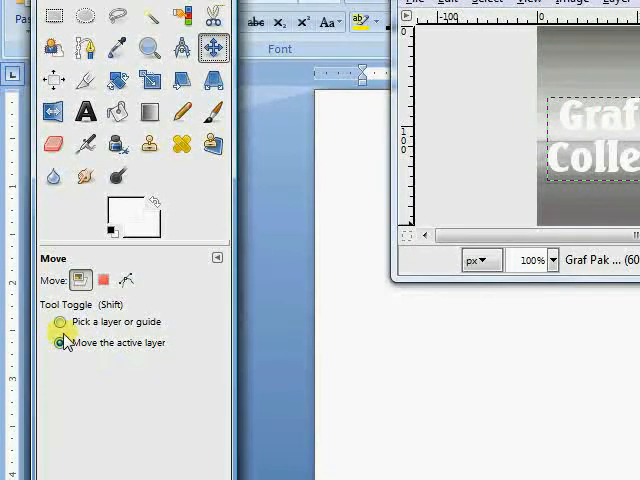
{"action": "left_click", "coordinate": [60, 321]}
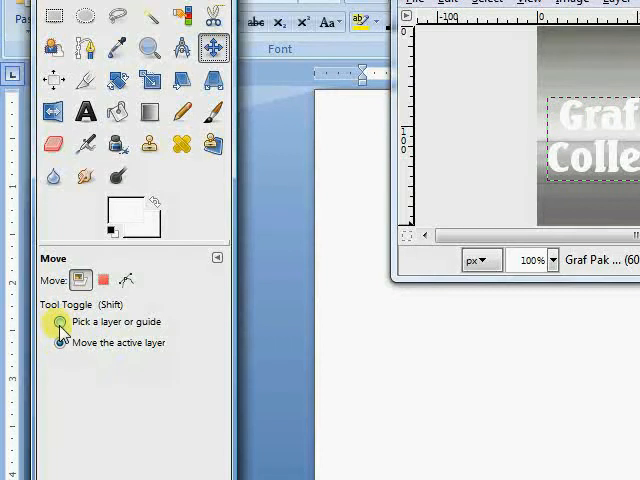
{"action": "left_click", "coordinate": [60, 341]}
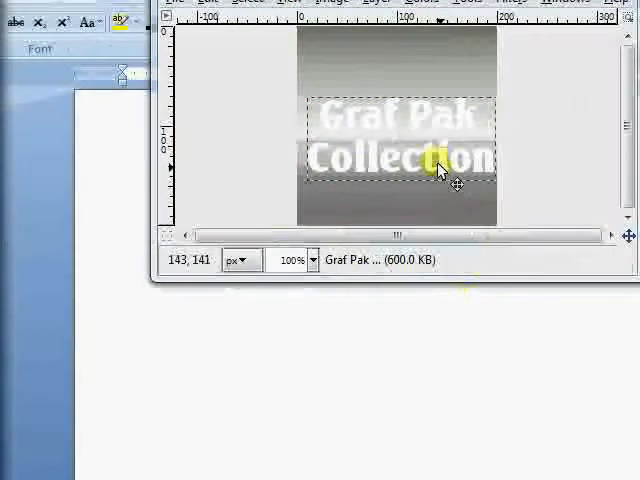
{"action": "left_click_drag", "start_coordinate": [445, 168], "coordinate": [425, 155]}
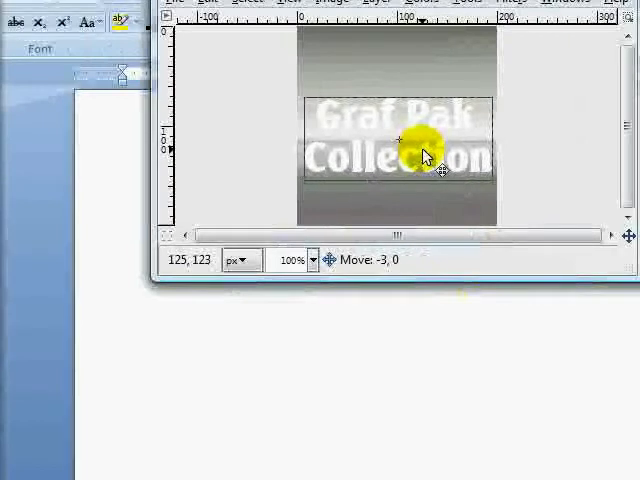
{"action": "left_click_drag", "start_coordinate": [428, 152], "coordinate": [425, 149]}
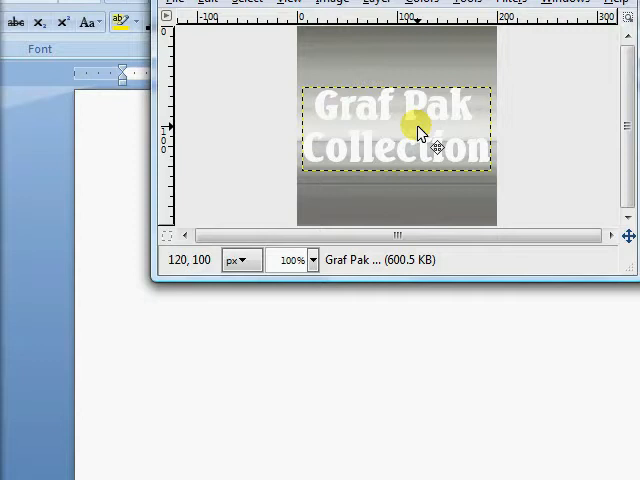
{"action": "mouse_move", "coordinate": [432, 140]}
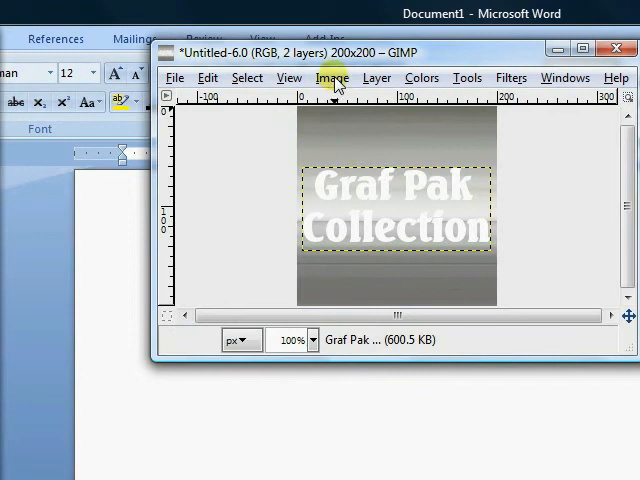
{"action": "left_click", "coordinate": [331, 77]}
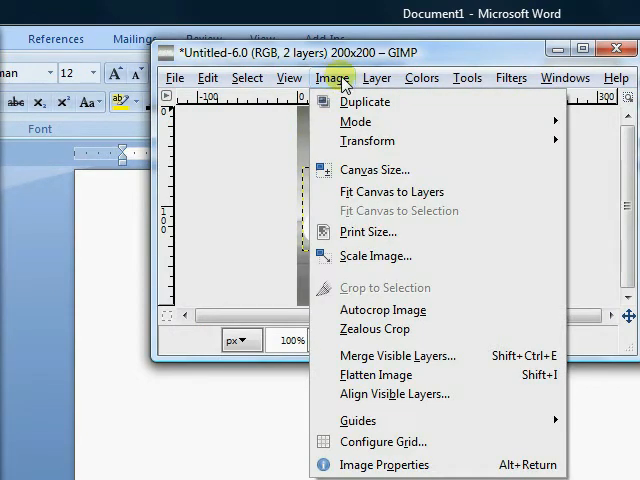
Step: Rotate the title text layer by -45 degrees with Arbitrary Rotation
{"action": "left_click", "coordinate": [377, 77]}
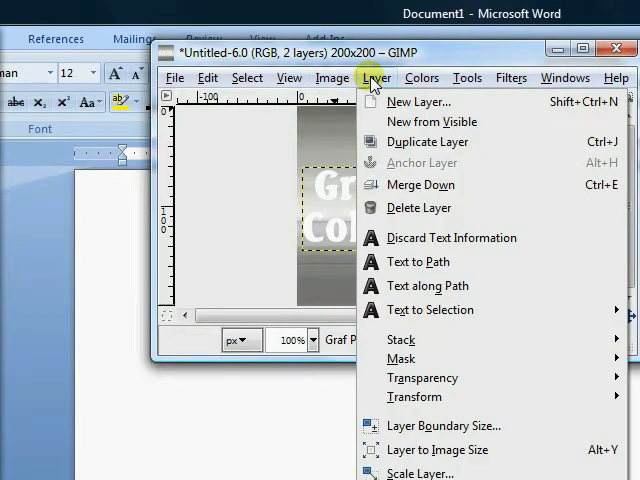
{"action": "mouse_move", "coordinate": [430, 309]}
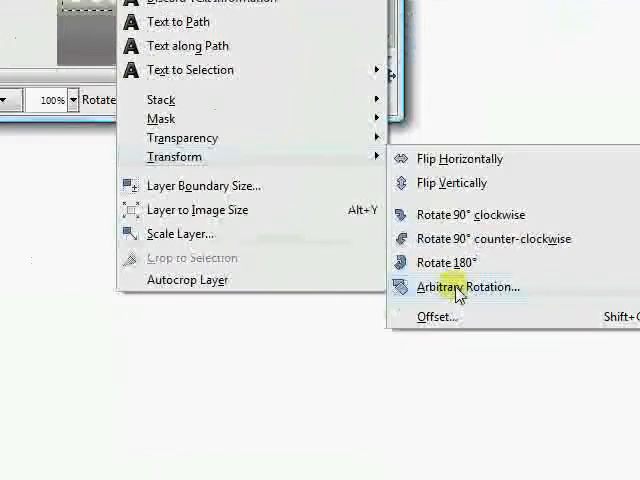
{"action": "left_click", "coordinate": [466, 287]}
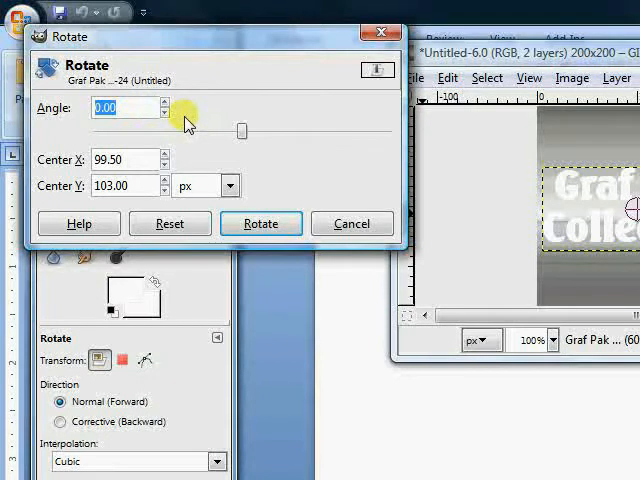
{"action": "mouse_move", "coordinate": [203, 110]}
{"action": "type", "text": "-45"}
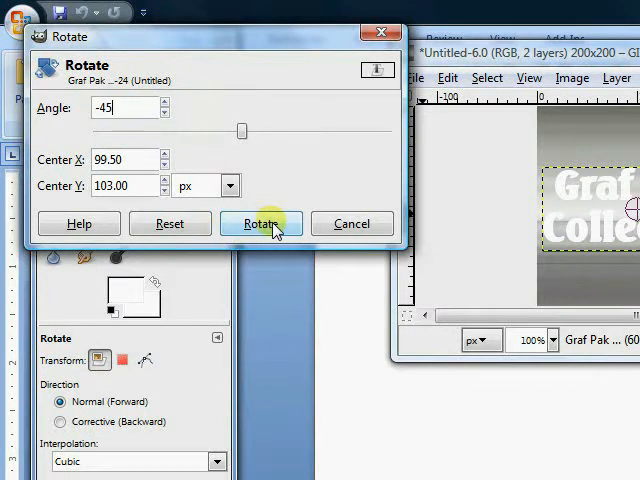
{"action": "left_click", "coordinate": [261, 223]}
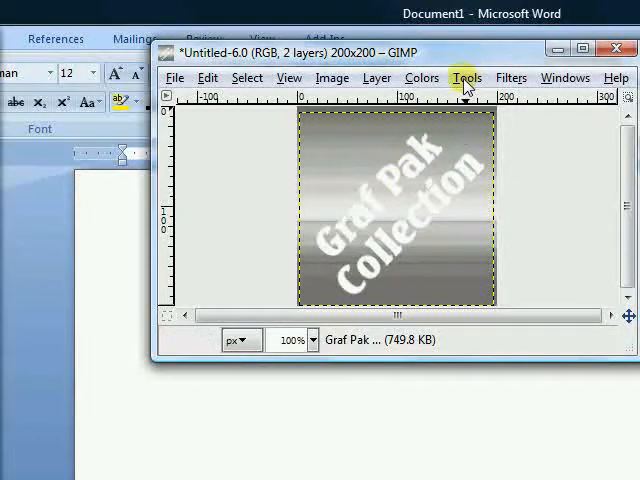
{"action": "mouse_move", "coordinate": [483, 87]}
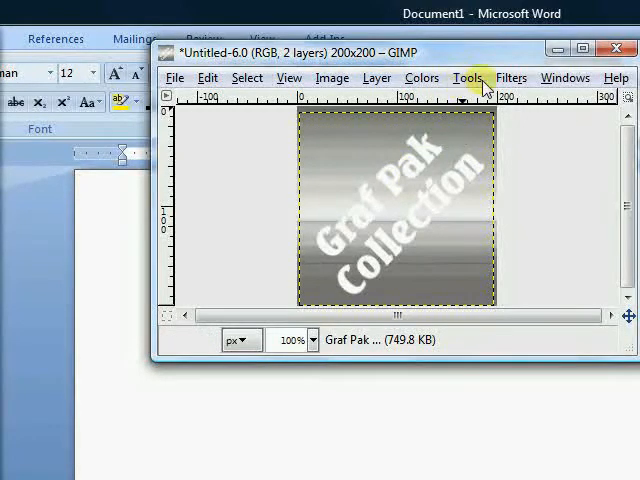
Step: Apply a Drop Shadow with offset 10, blur 15 and opacity 80
{"action": "left_click", "coordinate": [430, 77]}
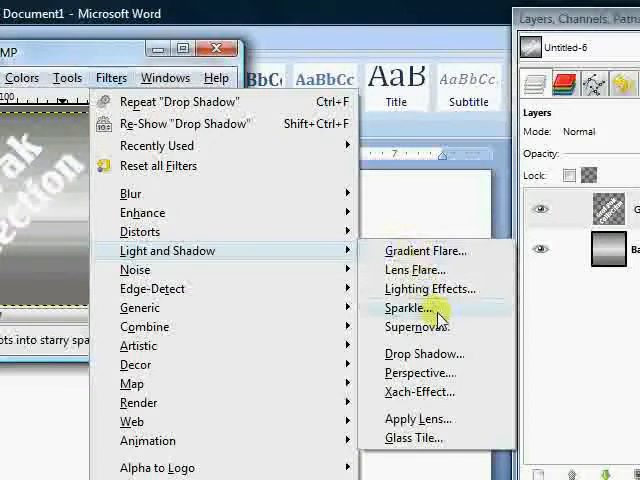
{"action": "mouse_move", "coordinate": [425, 354]}
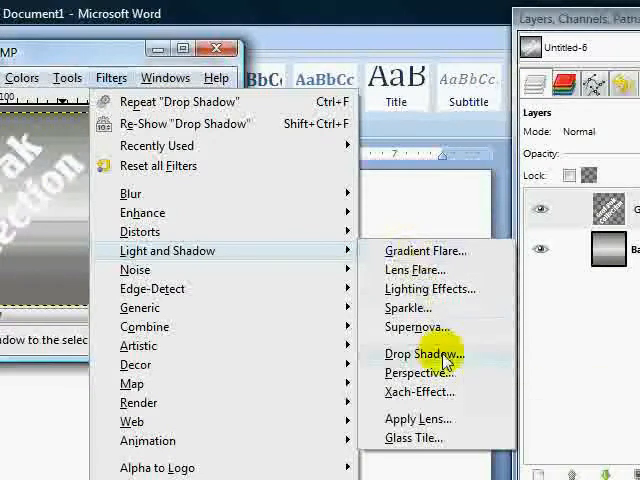
{"action": "left_click", "coordinate": [424, 353]}
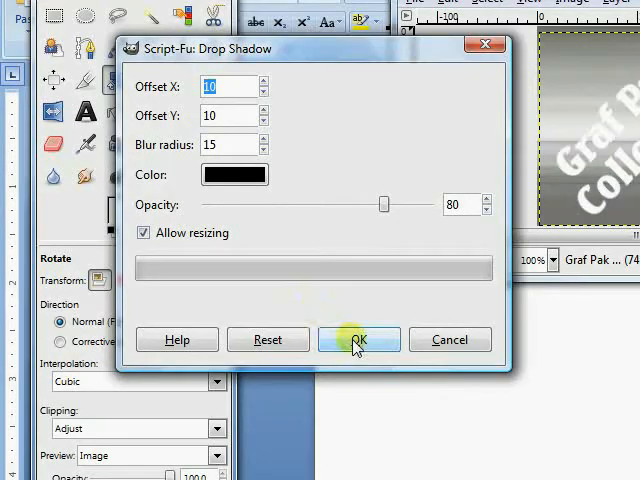
{"action": "left_click", "coordinate": [359, 339]}
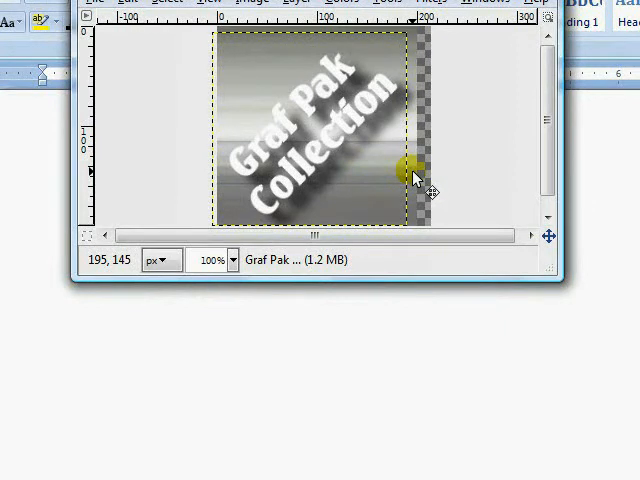
Step: Apply Layer to Image Size to the aluminium background layer
{"action": "right_click", "coordinate": [440, 208]}
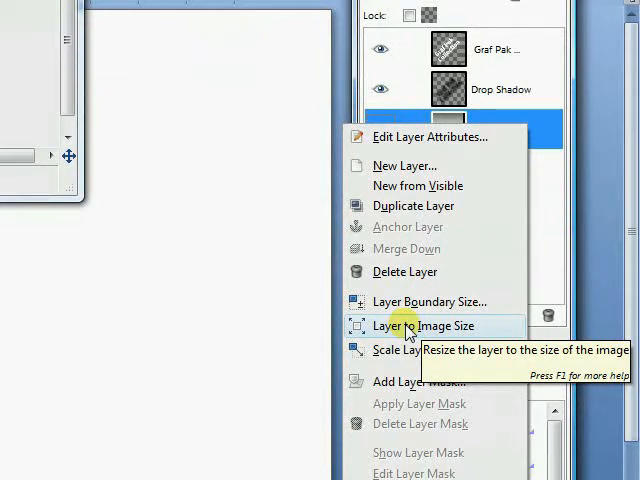
{"action": "left_click", "coordinate": [419, 325]}
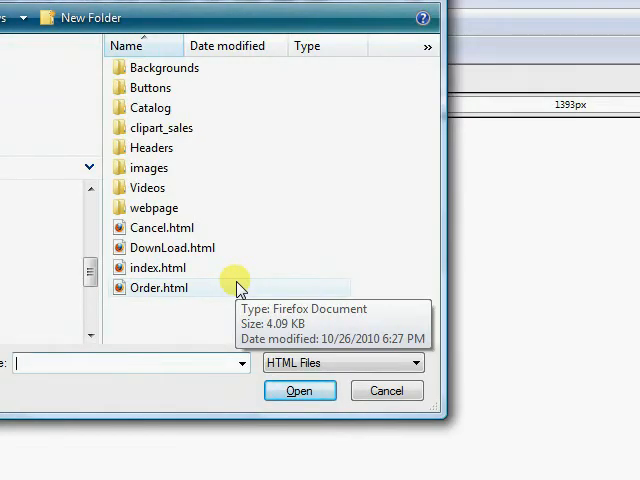
{"action": "mouse_move", "coordinate": [232, 315]}
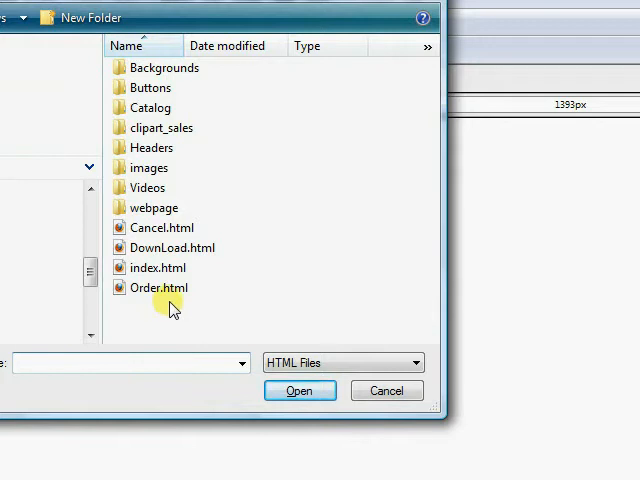
Step: Open index.html from the website folder in KompoZer
{"action": "left_click", "coordinate": [160, 288]}
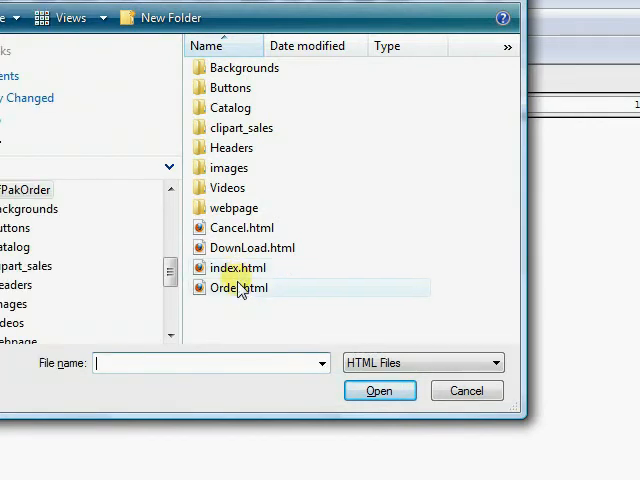
{"action": "mouse_move", "coordinate": [240, 288]}
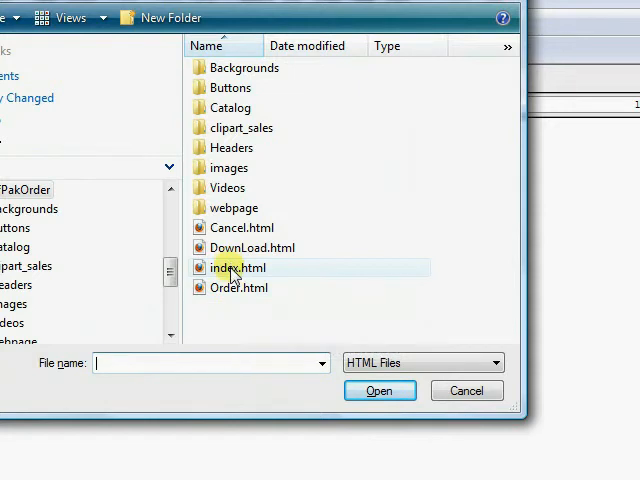
{"action": "mouse_move", "coordinate": [232, 267]}
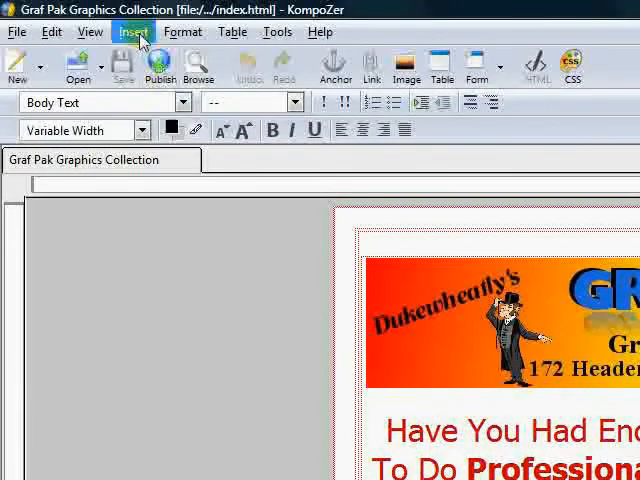
{"action": "left_click", "coordinate": [183, 31]}
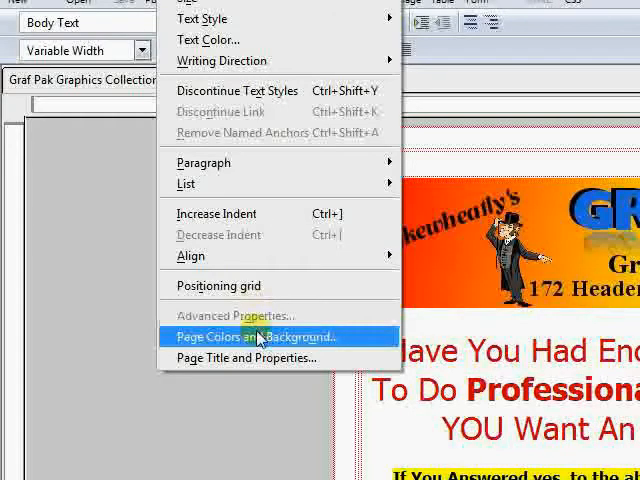
Step: Set grafpakbg.gif from the CurrentProject folder as the page background image
{"action": "left_click", "coordinate": [257, 336]}
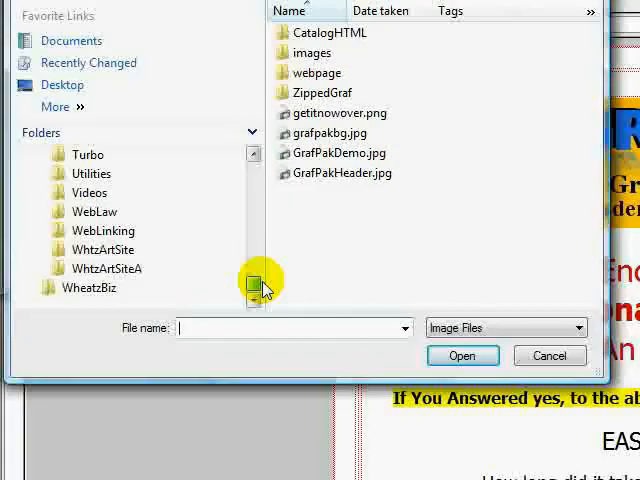
{"action": "scroll", "scroll_direction": "down", "scroll_amount": 3}
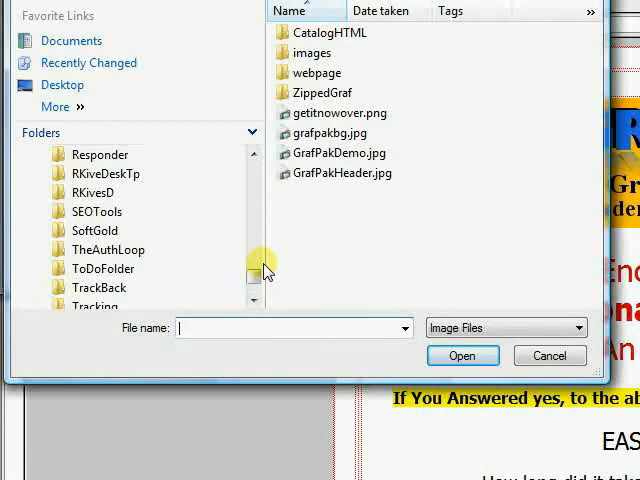
{"action": "scroll", "scroll_direction": "down", "scroll_amount": 3}
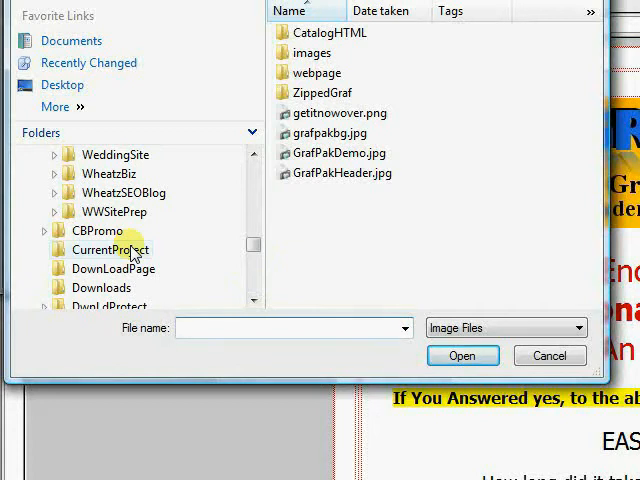
{"action": "left_click", "coordinate": [110, 249]}
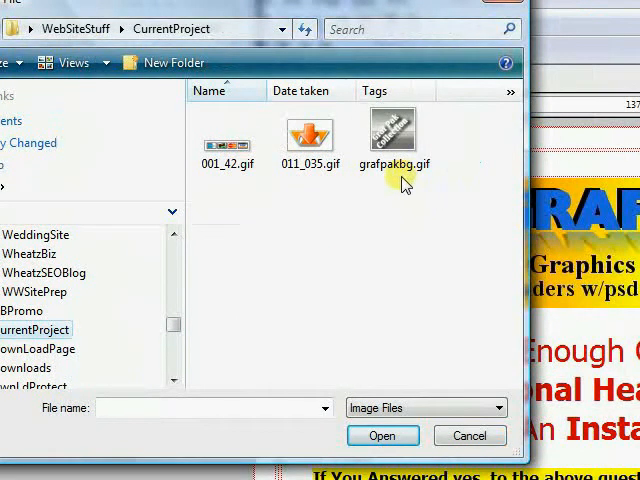
{"action": "left_click", "coordinate": [393, 130]}
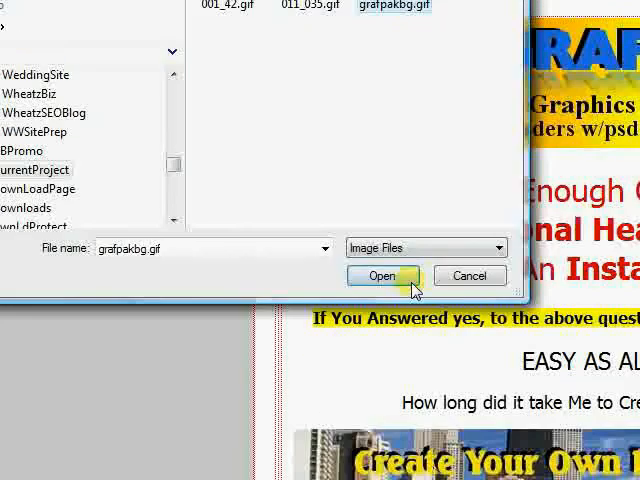
{"action": "left_click", "coordinate": [384, 276]}
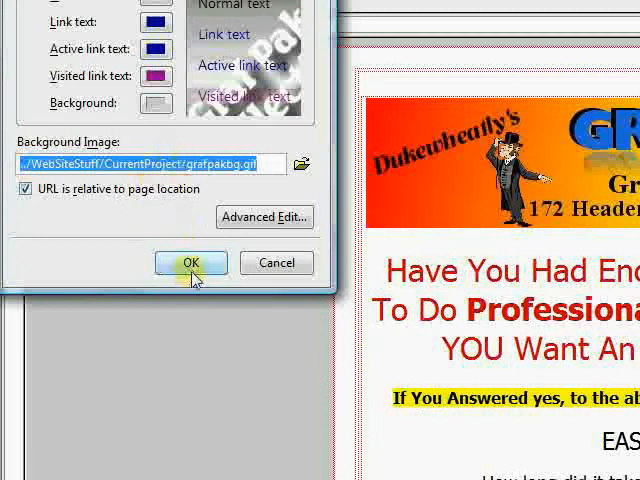
Step: Confirm the Page Colors and Background dialog to tile grafpakbg.gif across the page
{"action": "left_click", "coordinate": [190, 262]}
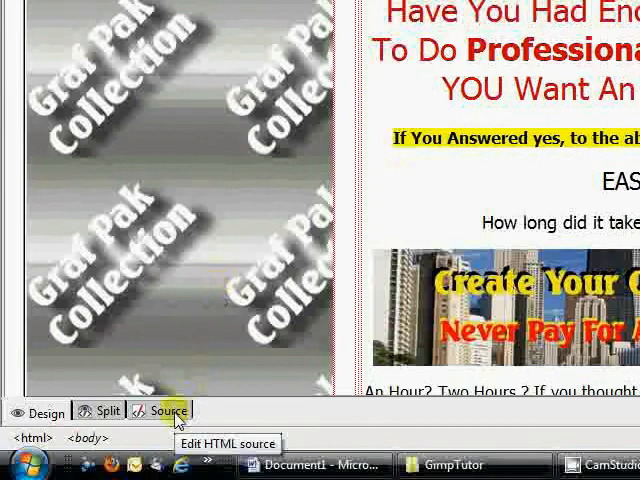
{"action": "left_click", "coordinate": [170, 411]}
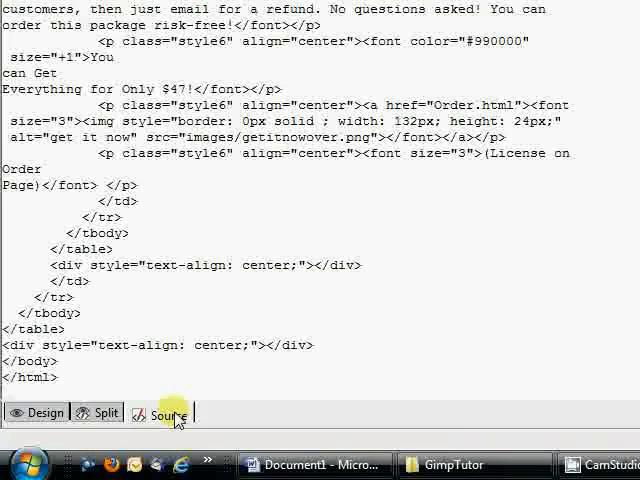
{"action": "left_click", "coordinate": [44, 412]}
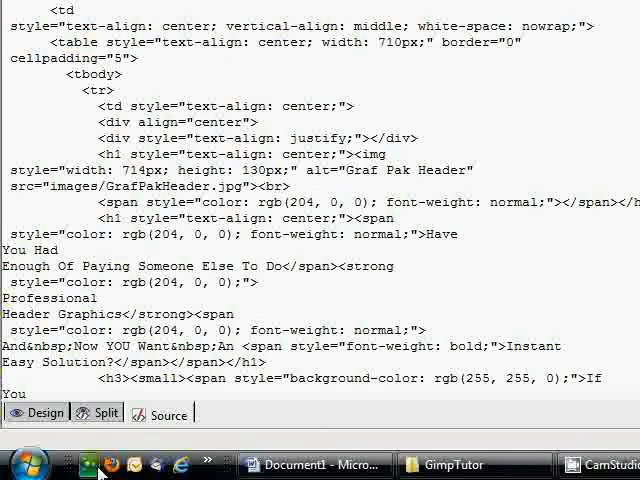
{"action": "left_click", "coordinate": [36, 410]}
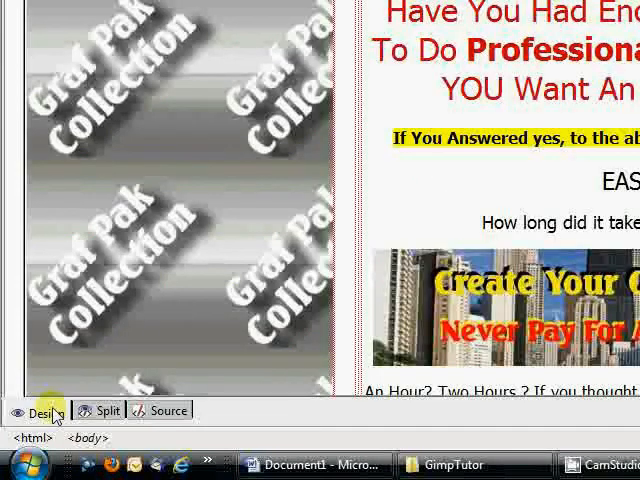